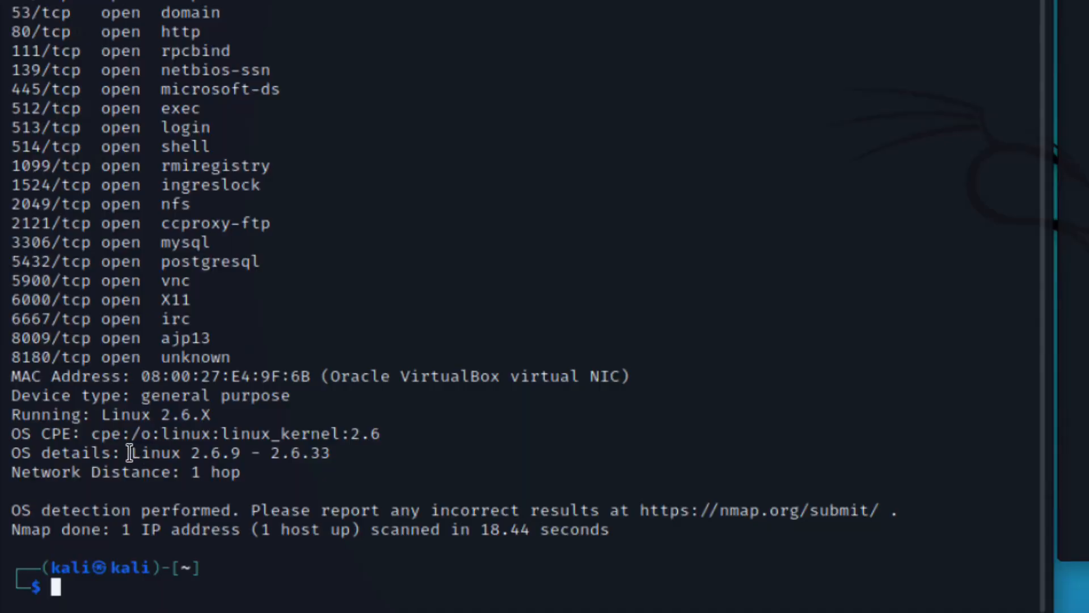
# Step: Place a second Kali terminal window beside the first, both at empty prompts
pyautogui.moveTo(130, 452); pyautogui.dragTo(249, 452)
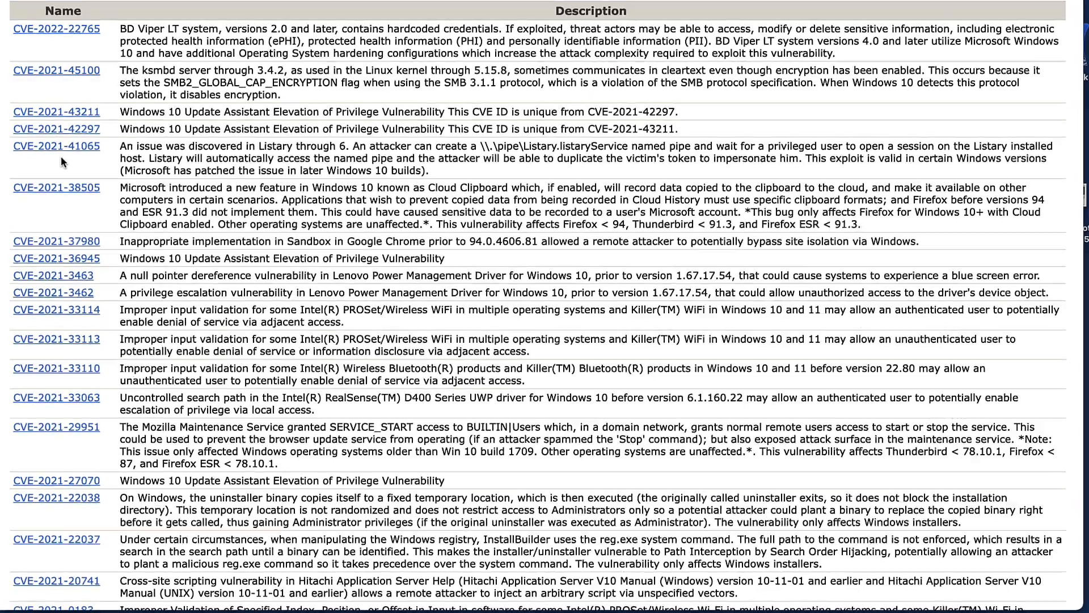
pyautogui.click(46, 110)
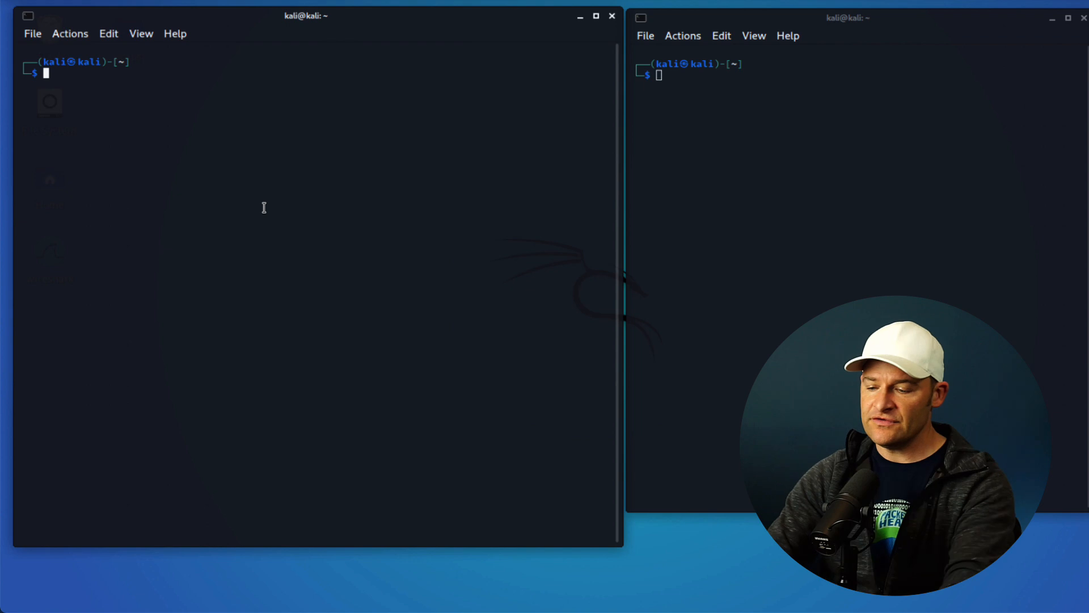
# Step: Enter the sudo nmap -O 192.168.56.101 scan and a dumpcap capture to nmap-os-fingerprint-S.pcapng
pyautogui.write('sudo nmap -O 192.168.56.101')
pyautogui.write('dumpcap -i 1 -w nmap-os-fingerprint.pcapng')
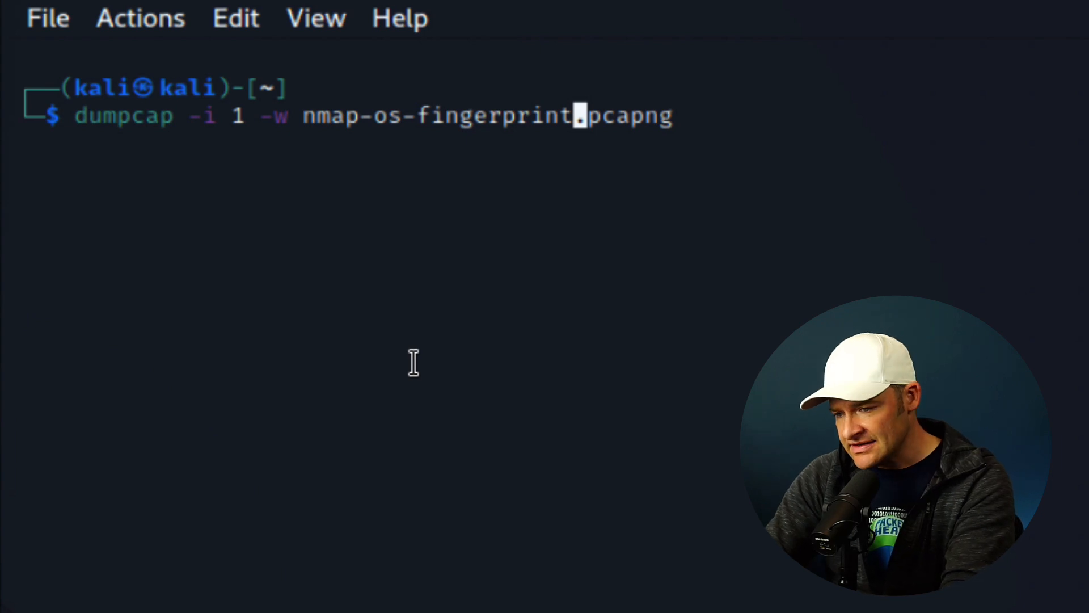
pyautogui.write('-S')
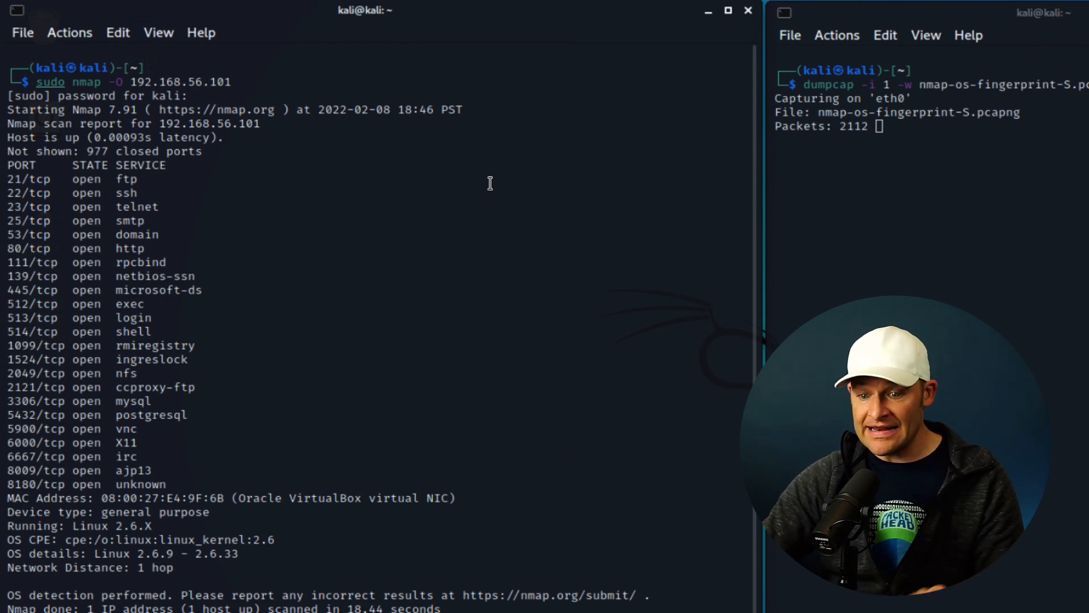
pyautogui.moveTo(227, 495)
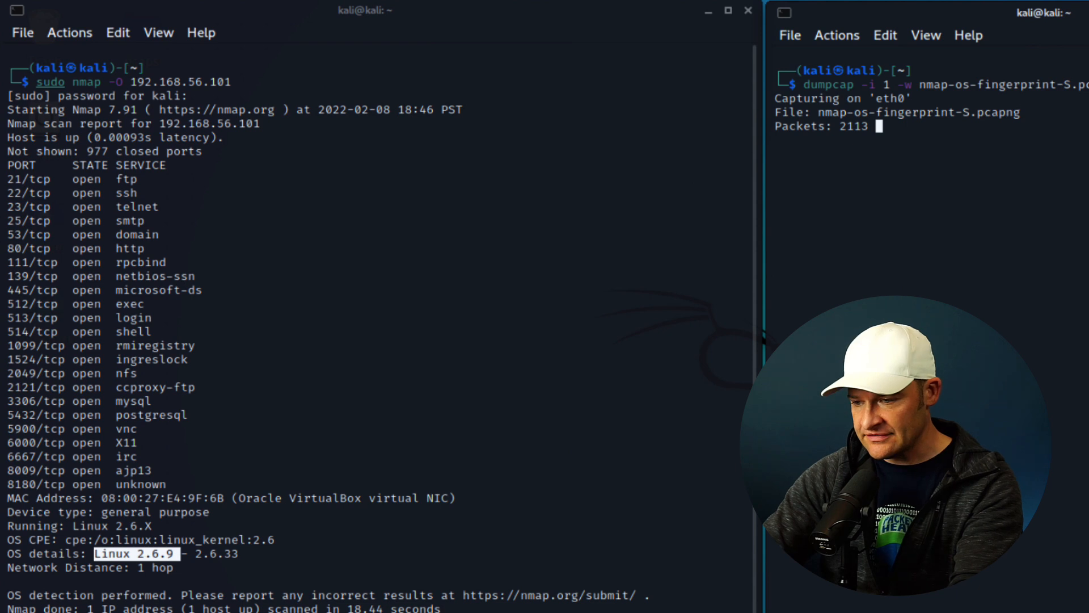
# Step: Stop the dumpcap capture with Ctrl+C once the scan finishes
pyautogui.press('Ctrl+c')
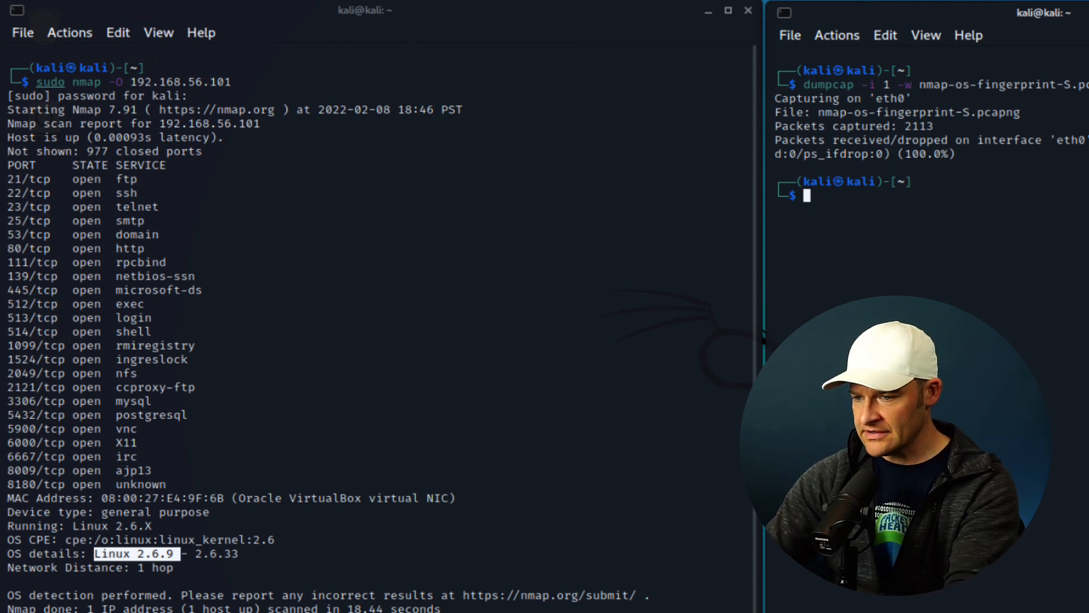
# Step: Capture a sudo nmap -O scan of 192.168.56.104 to nmap-os-fingerprint-W.pcapng
pyautogui.write('dumpcap -i 1 -w nmap-os-fingerprint-S.pcapng')
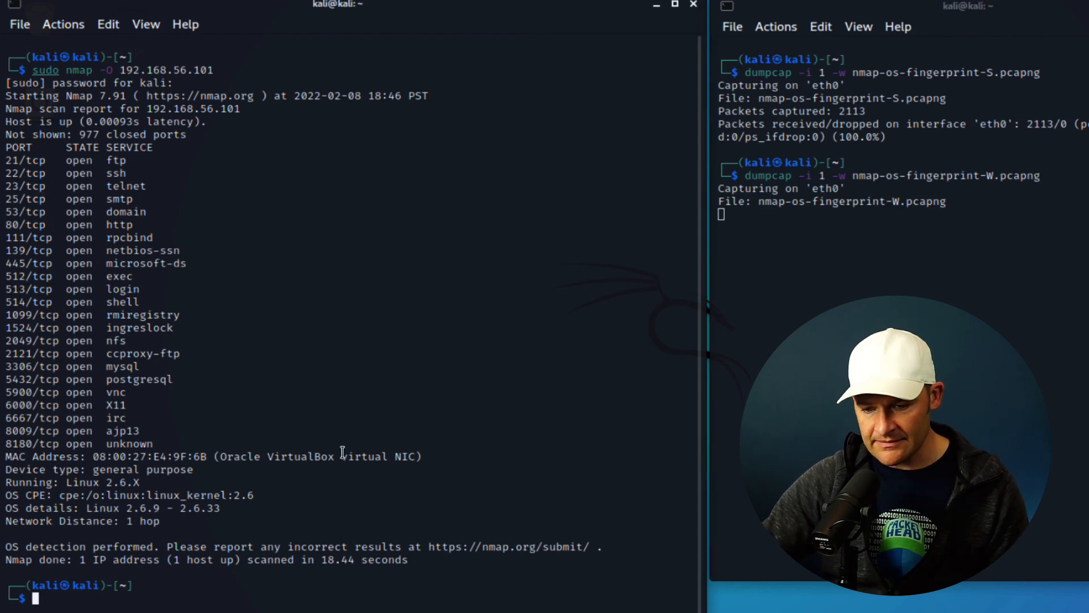
pyautogui.write('sudo nmap -O 192.168.56.104')
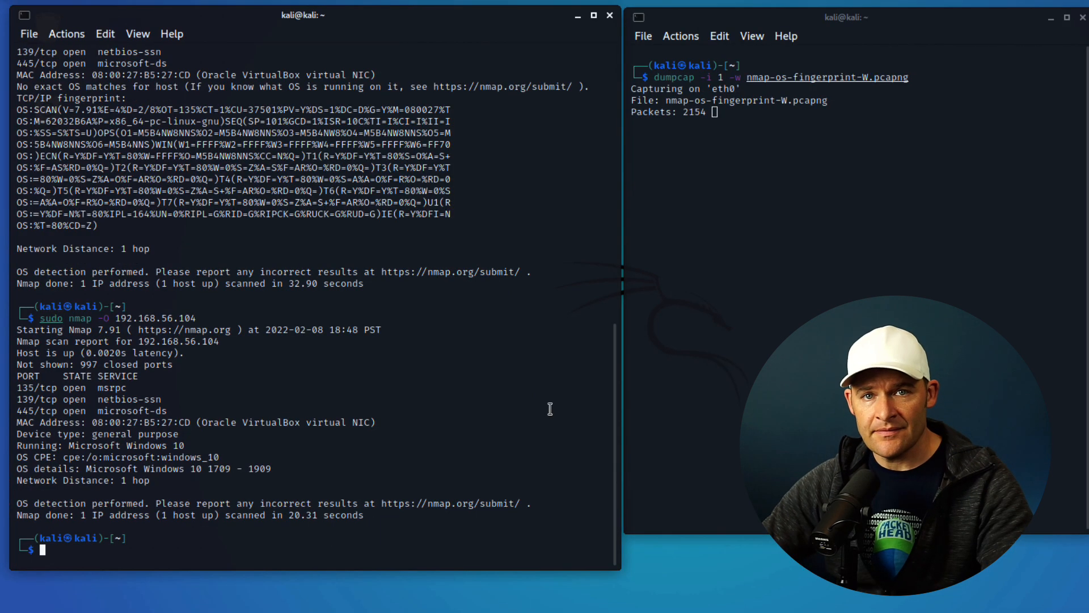
pyautogui.moveTo(901, 278)
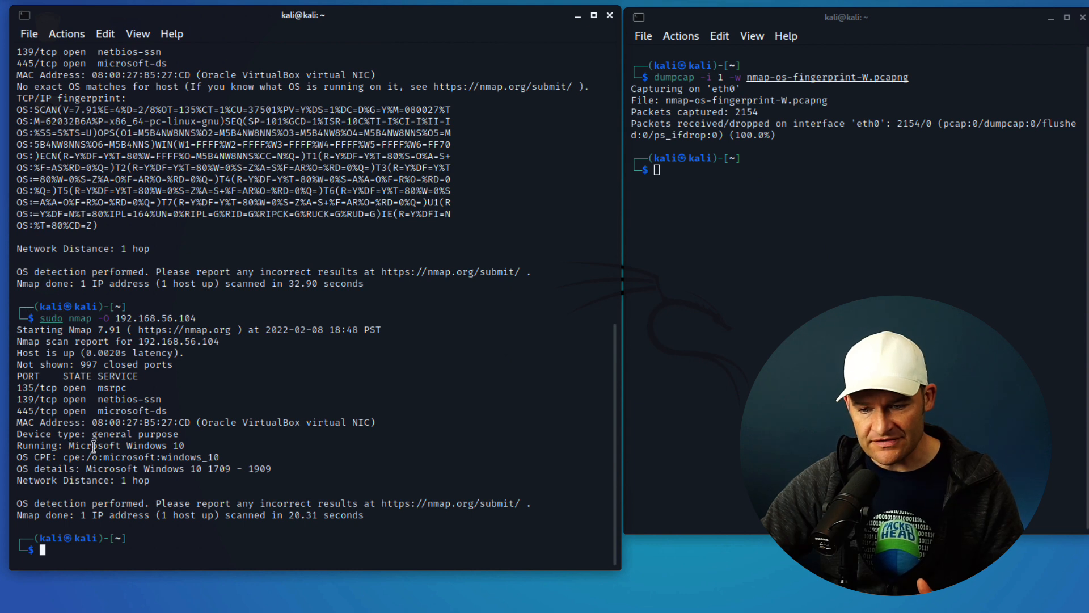
pyautogui.moveTo(71, 446); pyautogui.dragTo(197, 446)
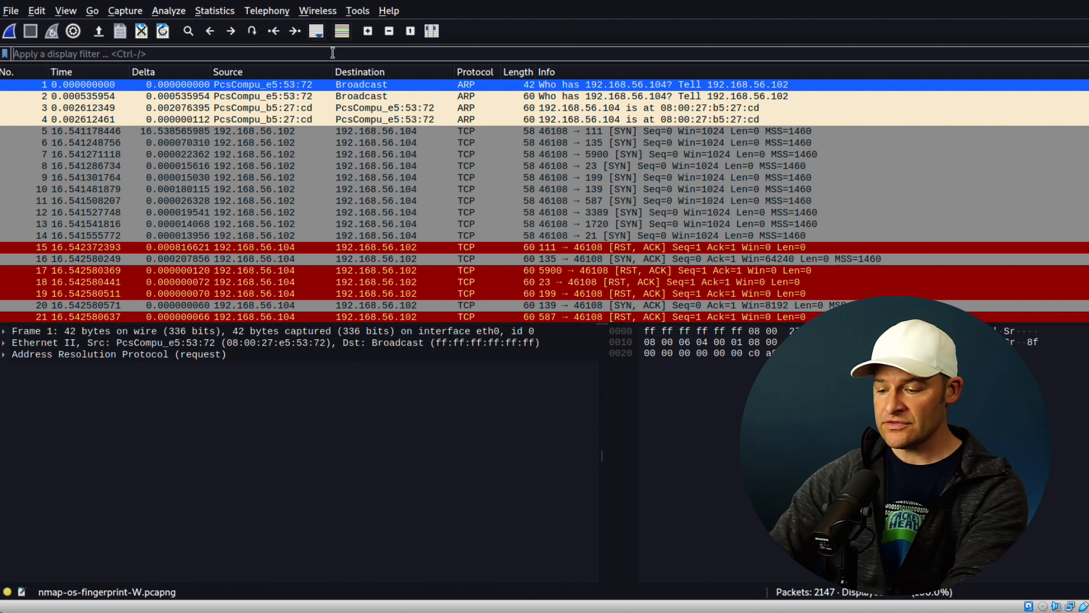
# Step: Filter the packet list with tcp.port==135
pyautogui.write('tcp.port==135 and')
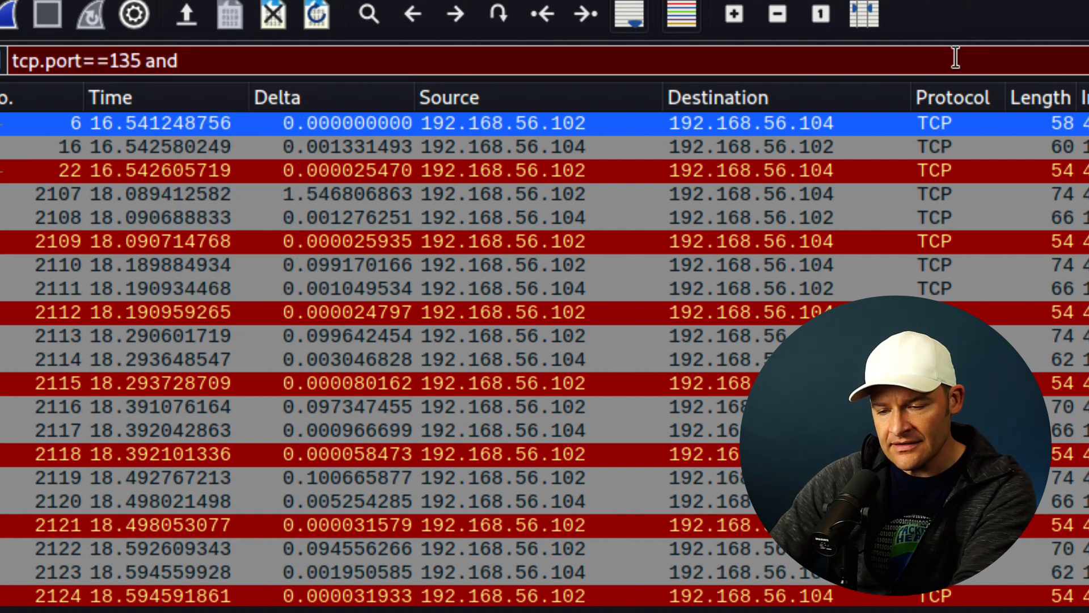
# Step: Apply the filter tcp.port==135 and tcp.flags == 0x002 to show the 7 SYN probes
pyautogui.write('tcp.flags ==')
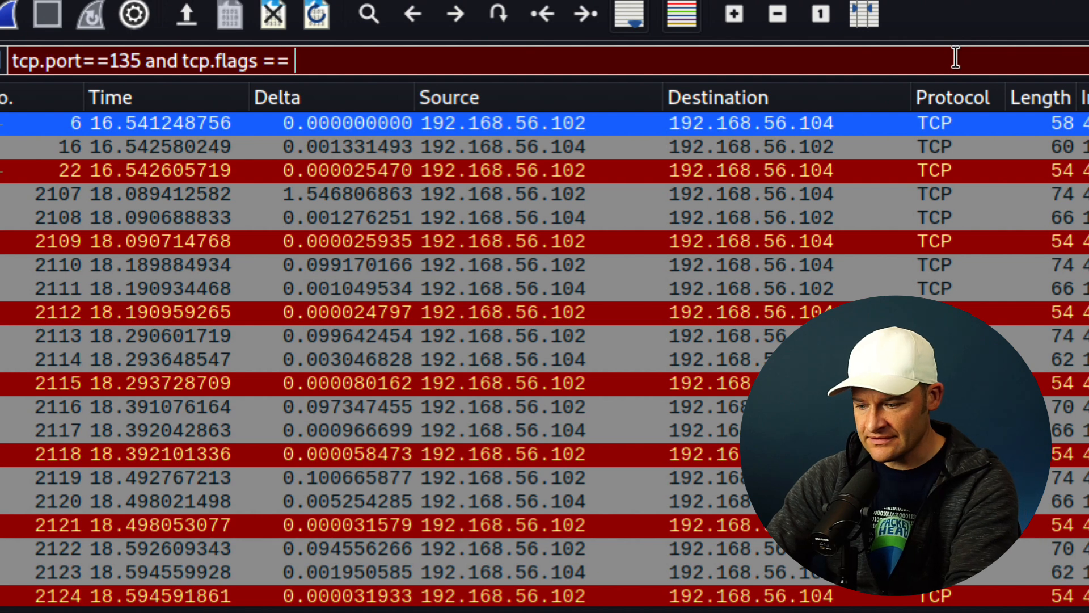
pyautogui.write('0x002')
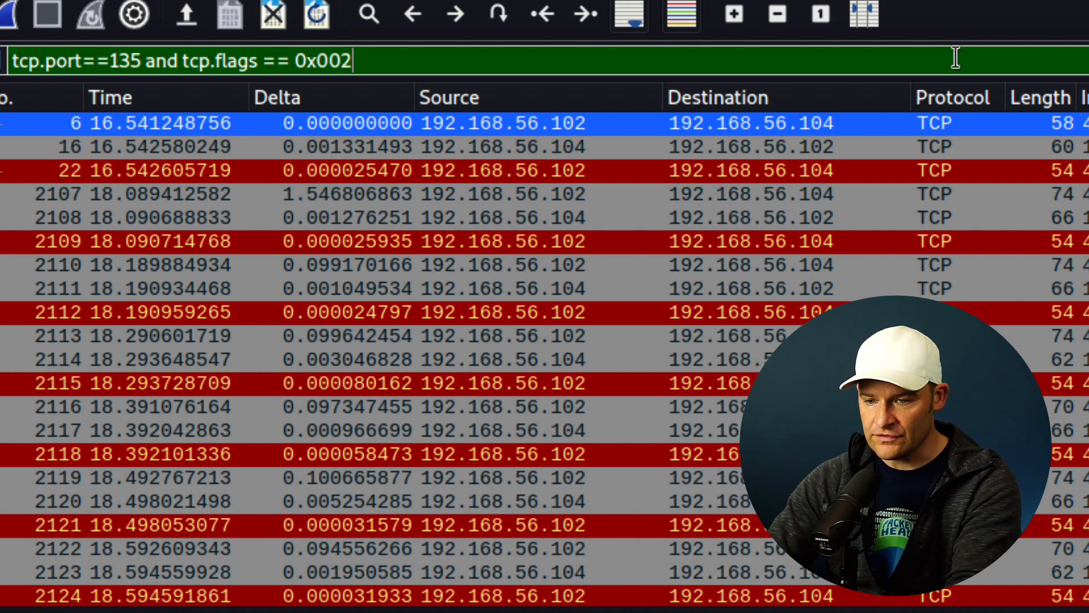
pyautogui.press('Return')
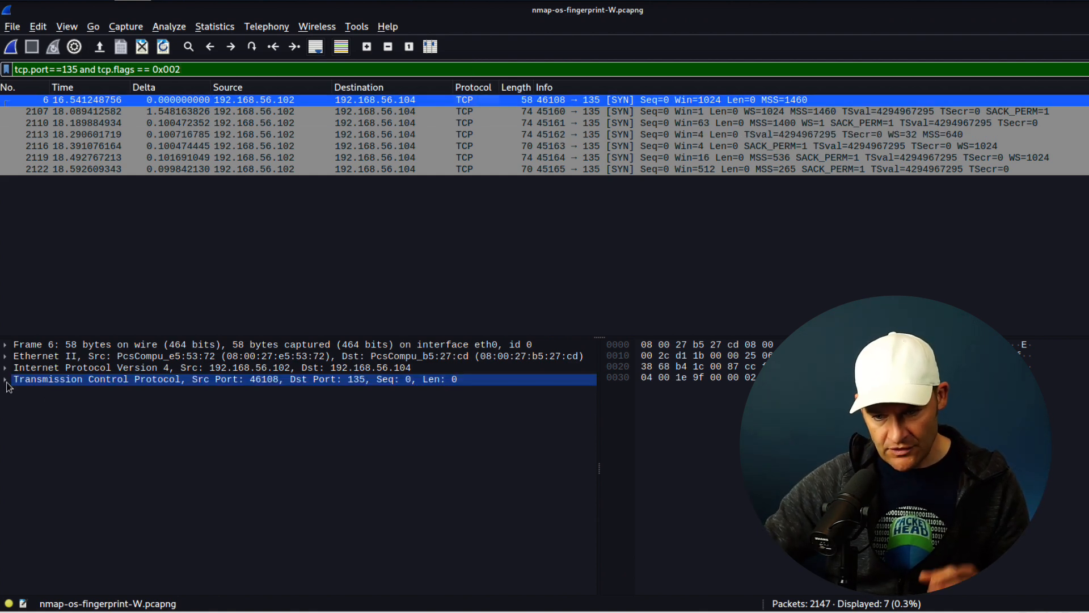
# Step: Expand frame 6's TCP header to inspect its SYN flag and window, then collapse it
pyautogui.click(5, 379)
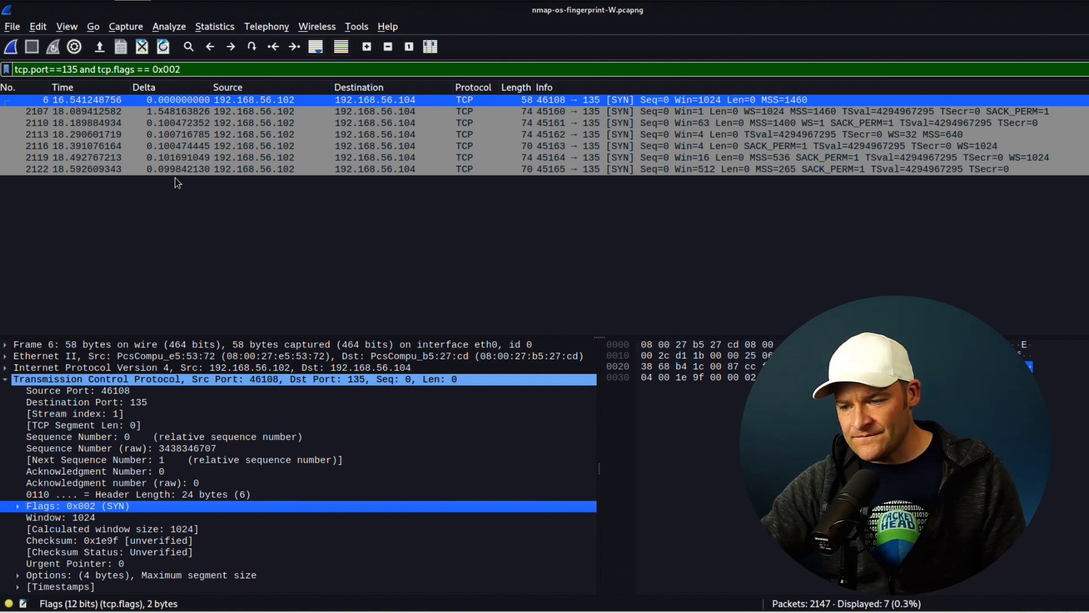
pyautogui.click(613, 158)
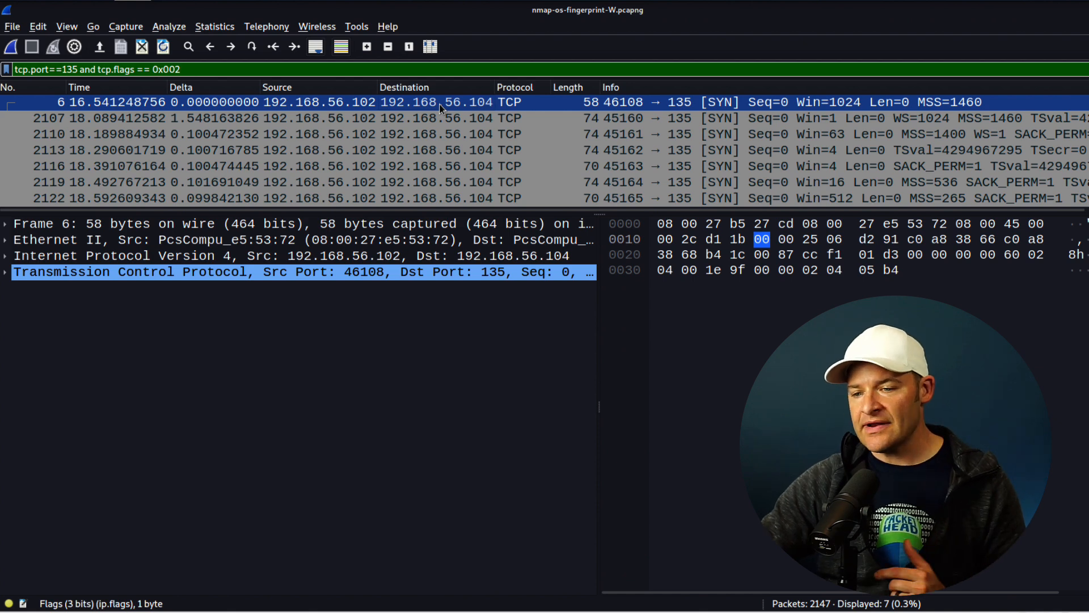
# Step: Select SYN probe frame 2107 and expand its IPv4 and TCP headers
pyautogui.click(205, 118)
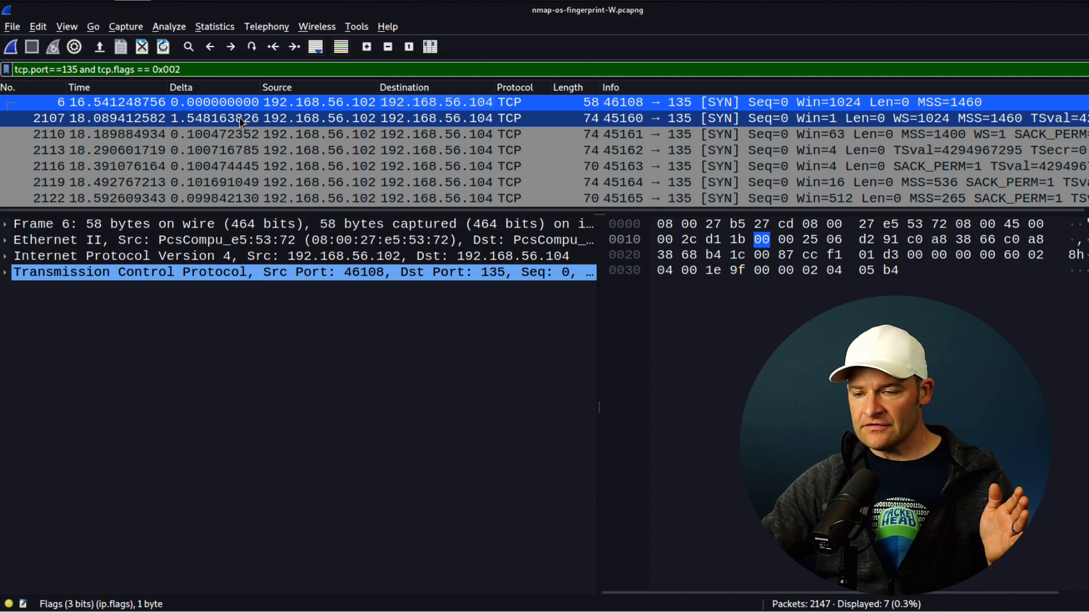
pyautogui.click(241, 118)
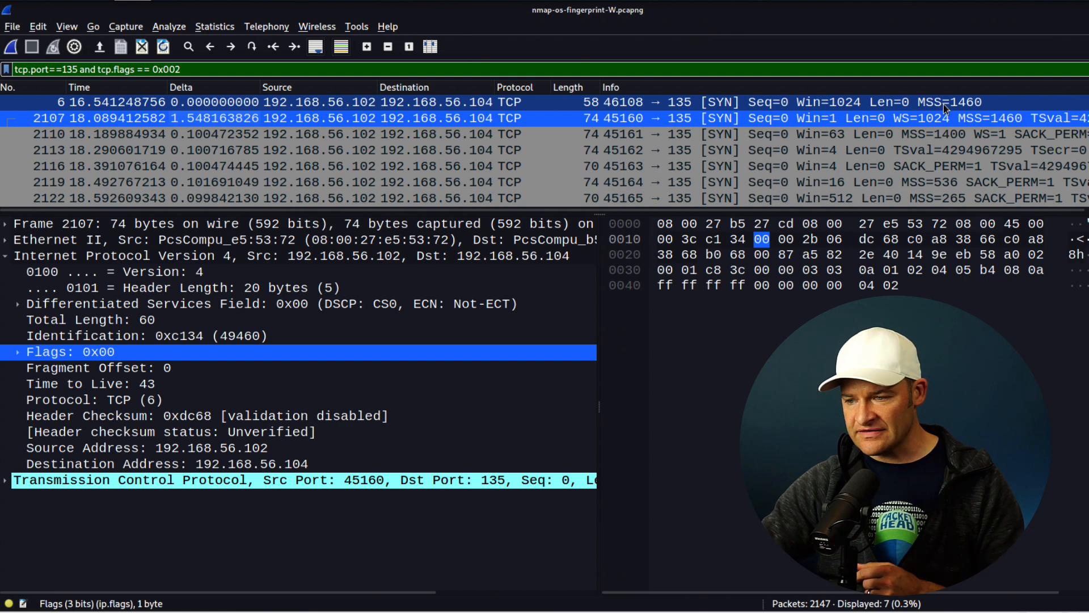
pyautogui.moveTo(846, 116)
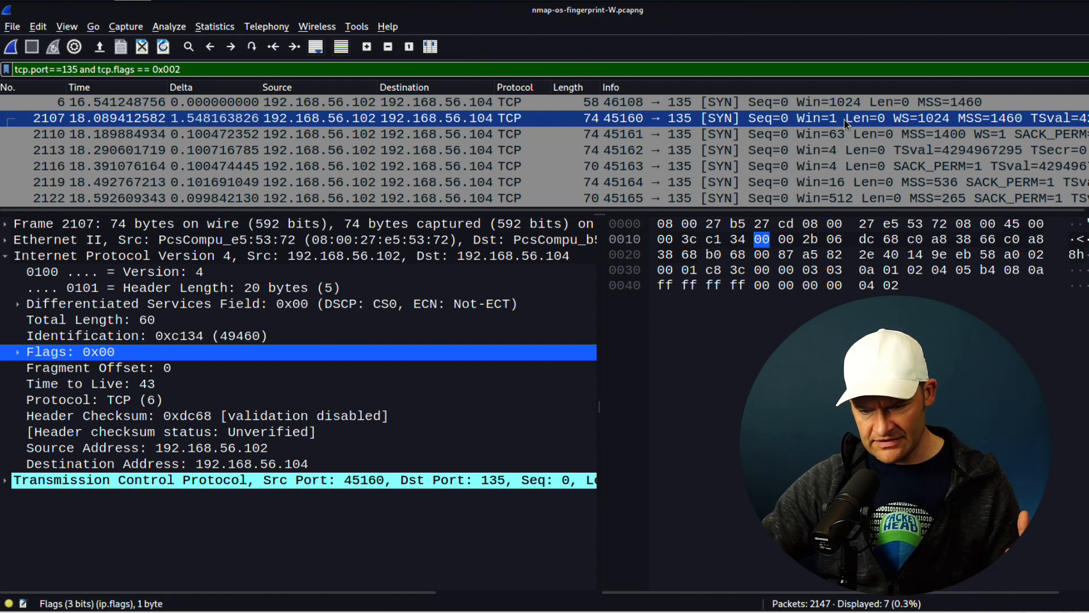
pyautogui.click(88, 384)
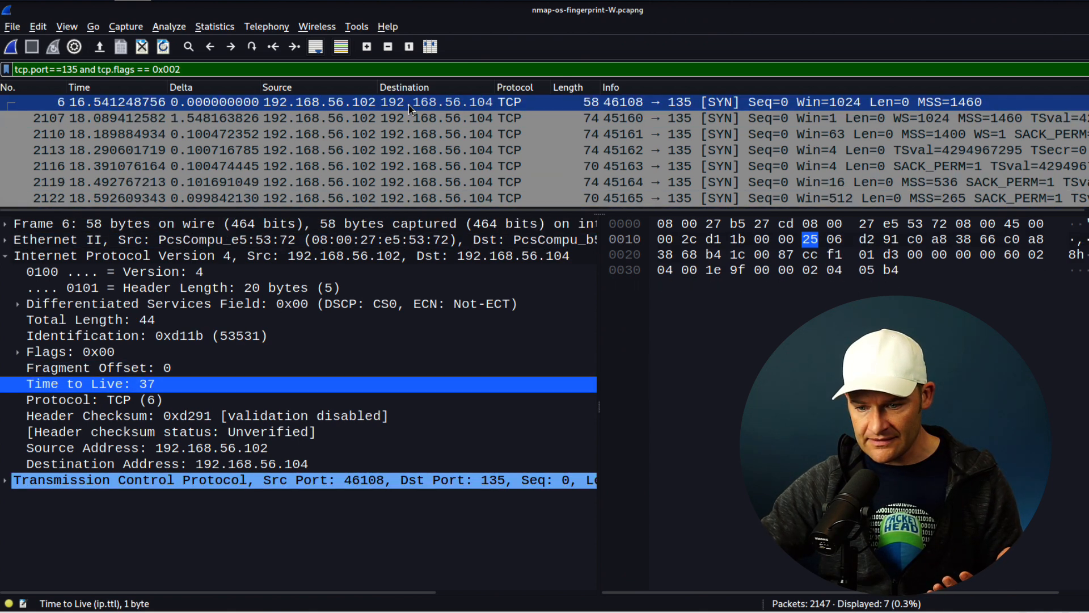
pyautogui.click(411, 118)
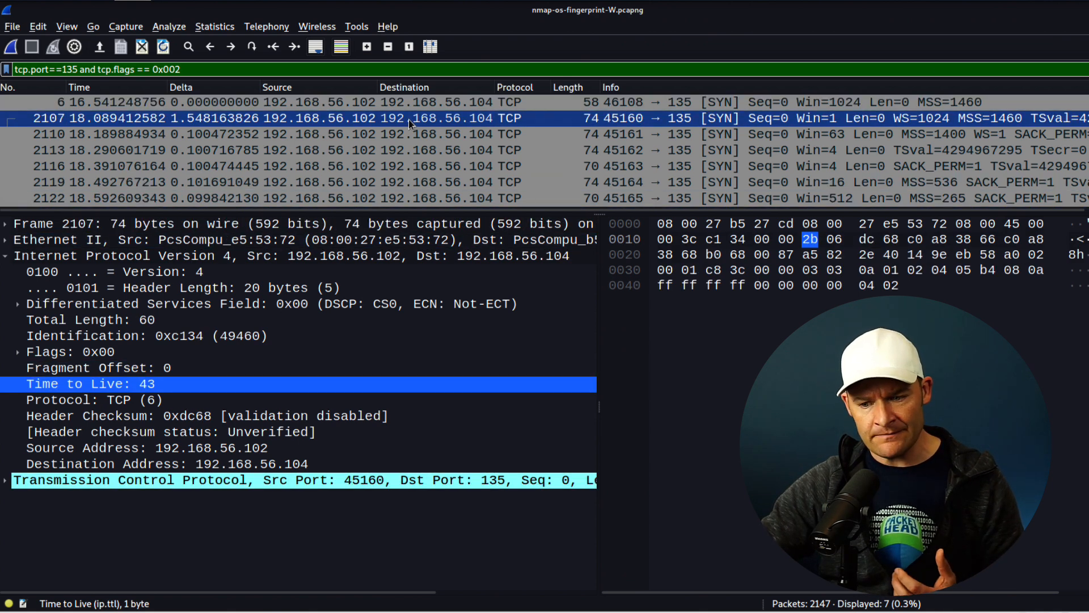
pyautogui.click(113, 255)
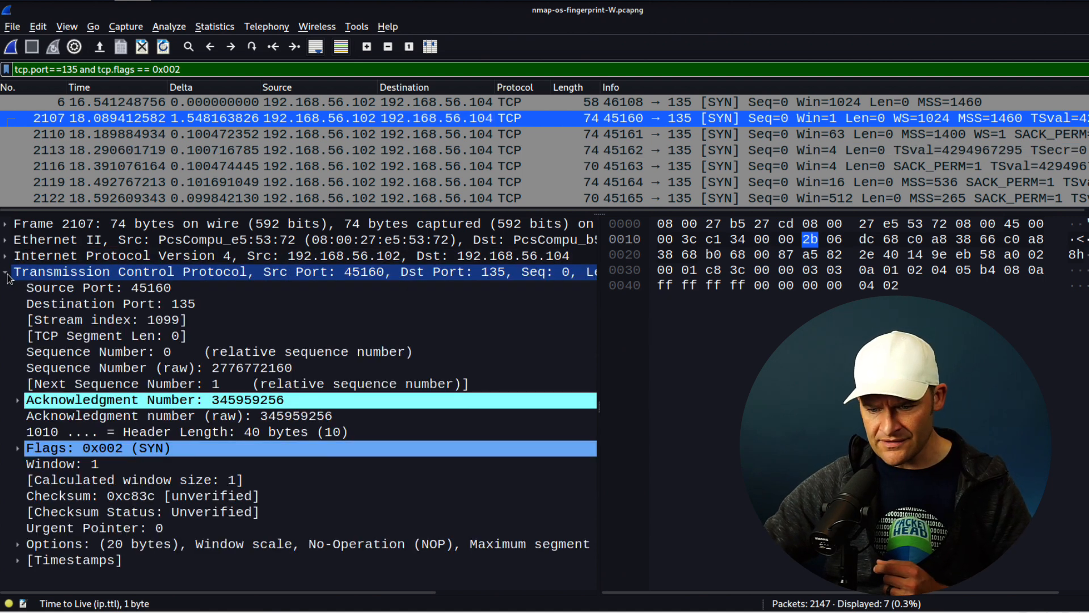
# Step: Inspect frame 2107's nonzero acknowledgment note, flags, window of 1 and TCP options
pyautogui.click(113, 352)
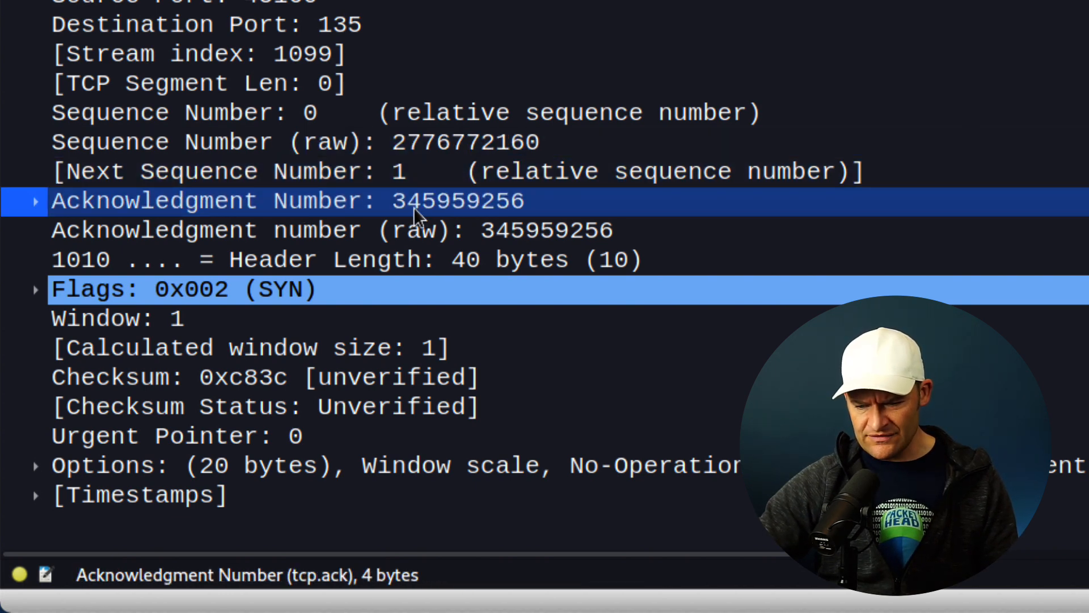
pyautogui.moveTo(475, 224)
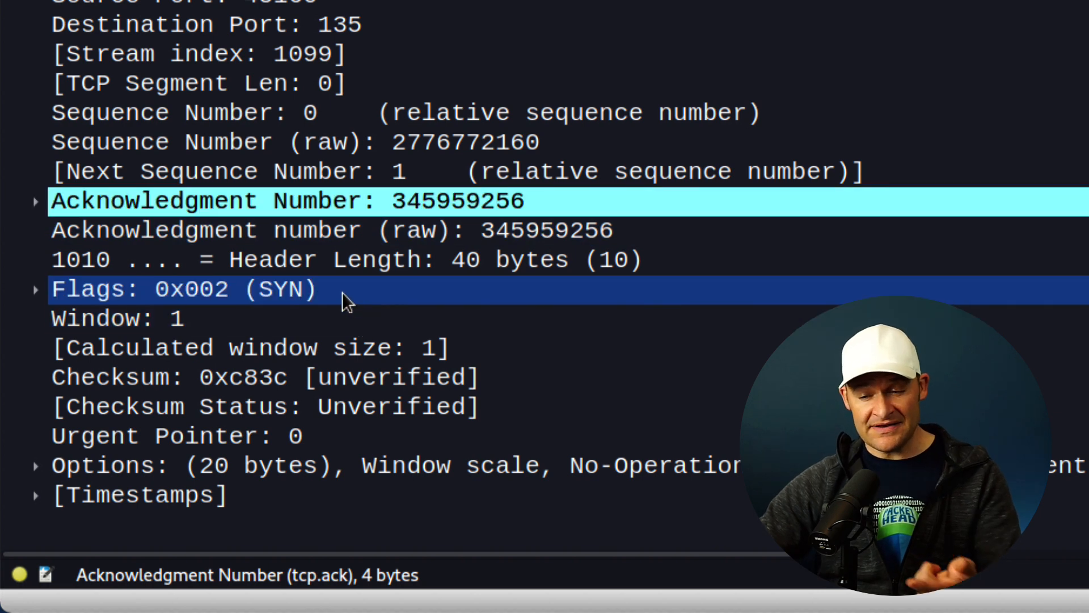
pyautogui.click(175, 289)
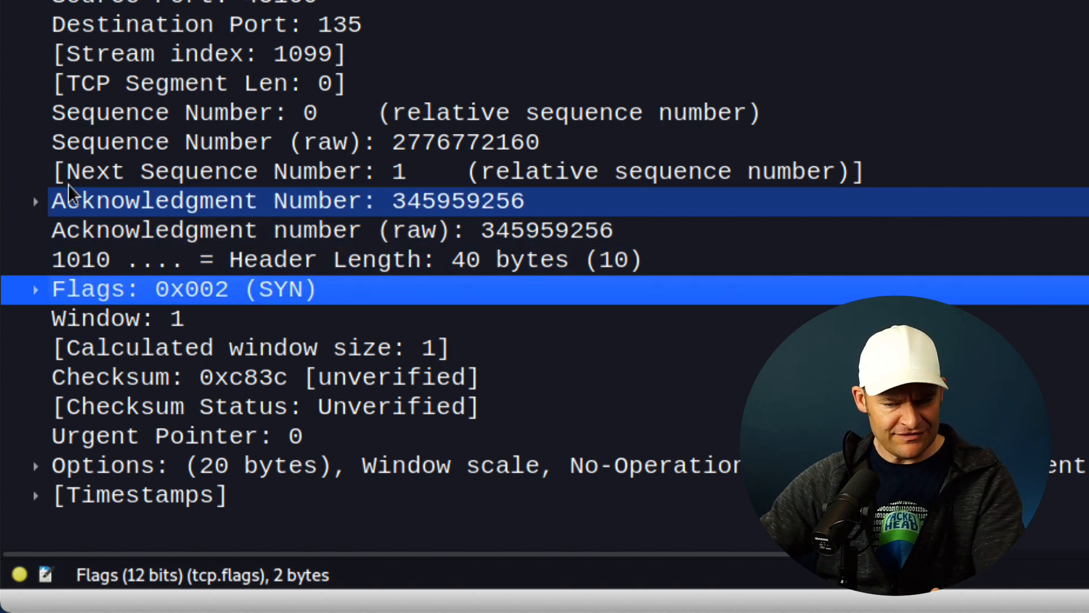
pyautogui.click(35, 200)
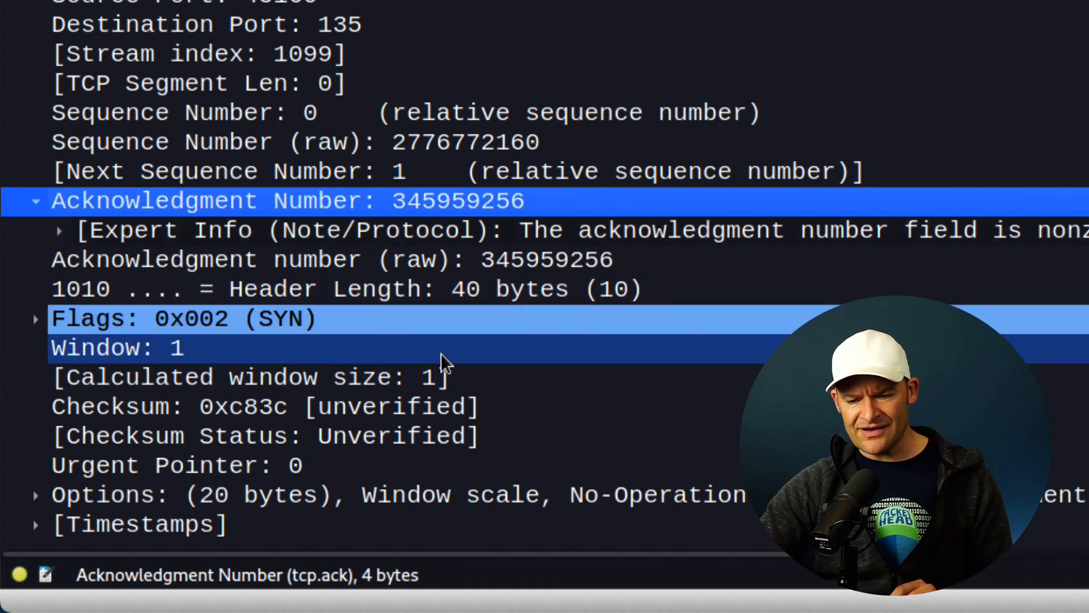
pyautogui.click(113, 348)
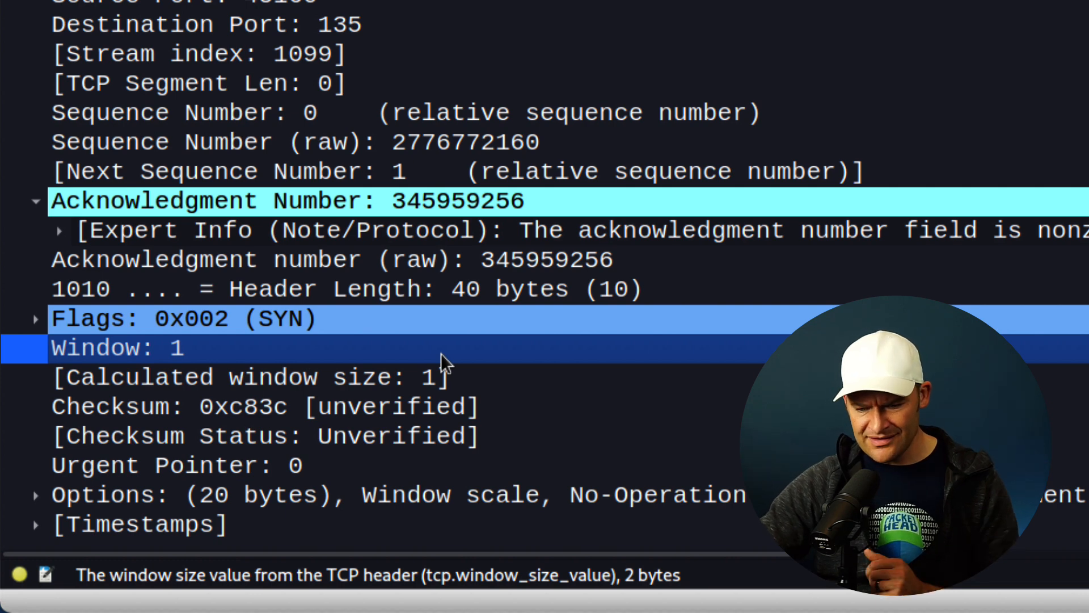
pyautogui.click(35, 496)
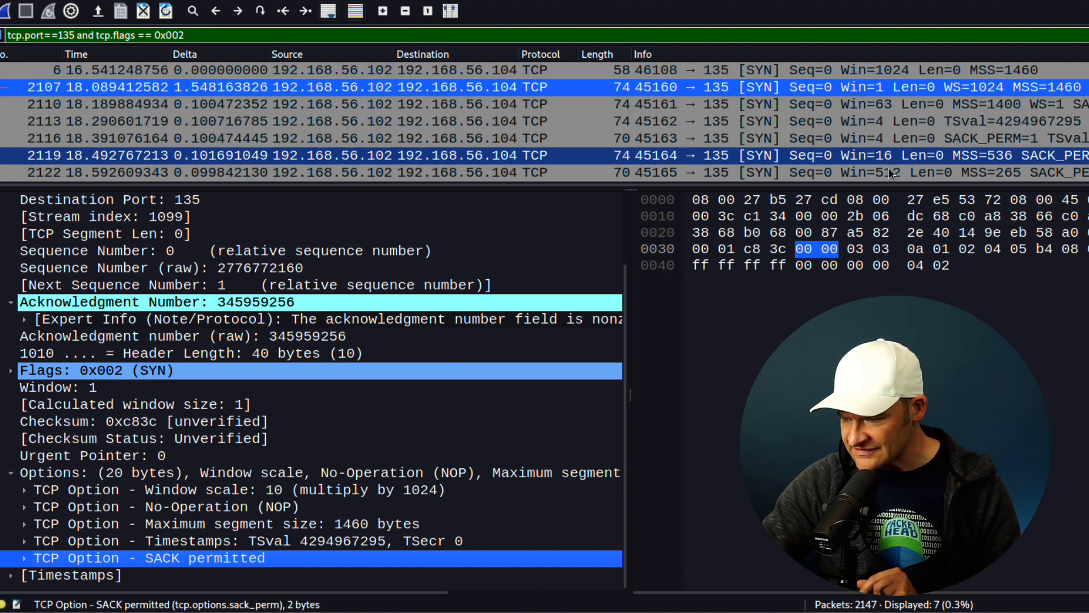
pyautogui.moveTo(940, 165)
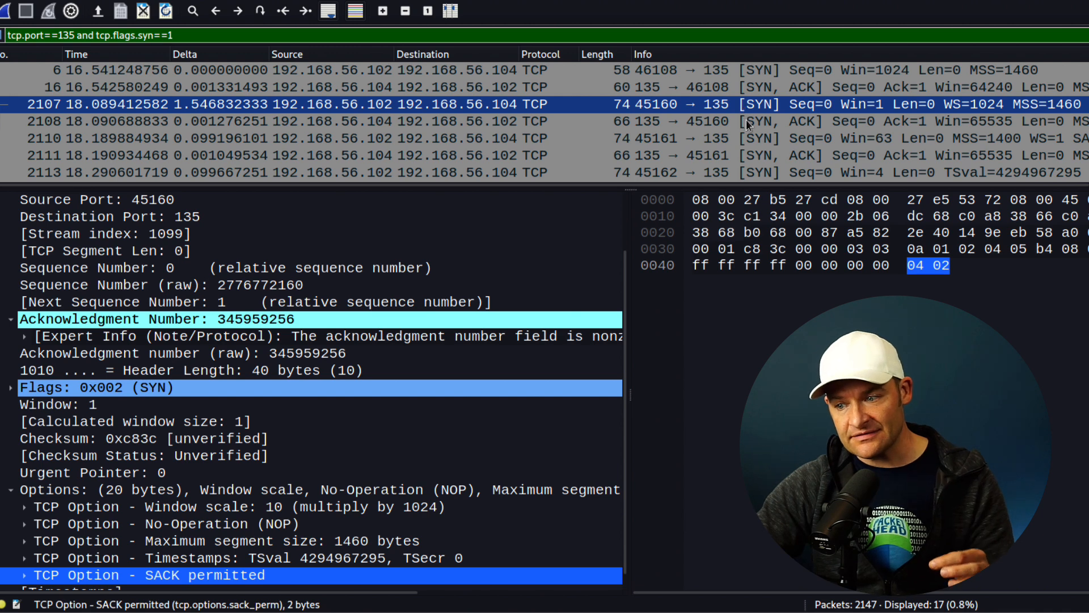
# Step: Select SYN/ACK reply frame 2108, answering the Win=1 probe
pyautogui.click(746, 121)
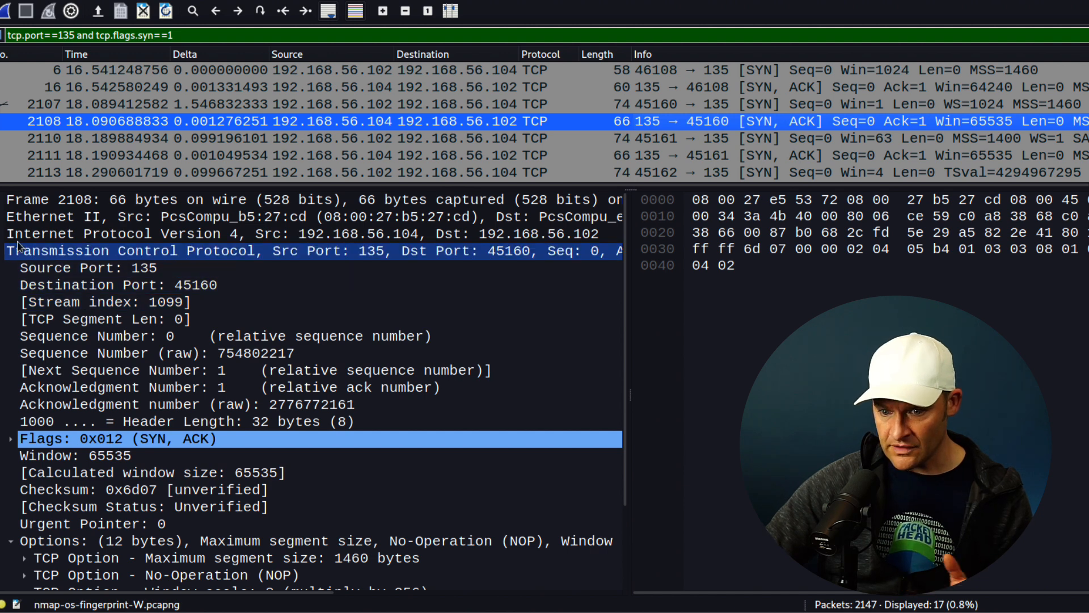
# Step: Inspect the SYN/ACK reply's Don't fragment flag, raw sequence number and window scale 8
pyautogui.click(17, 233)
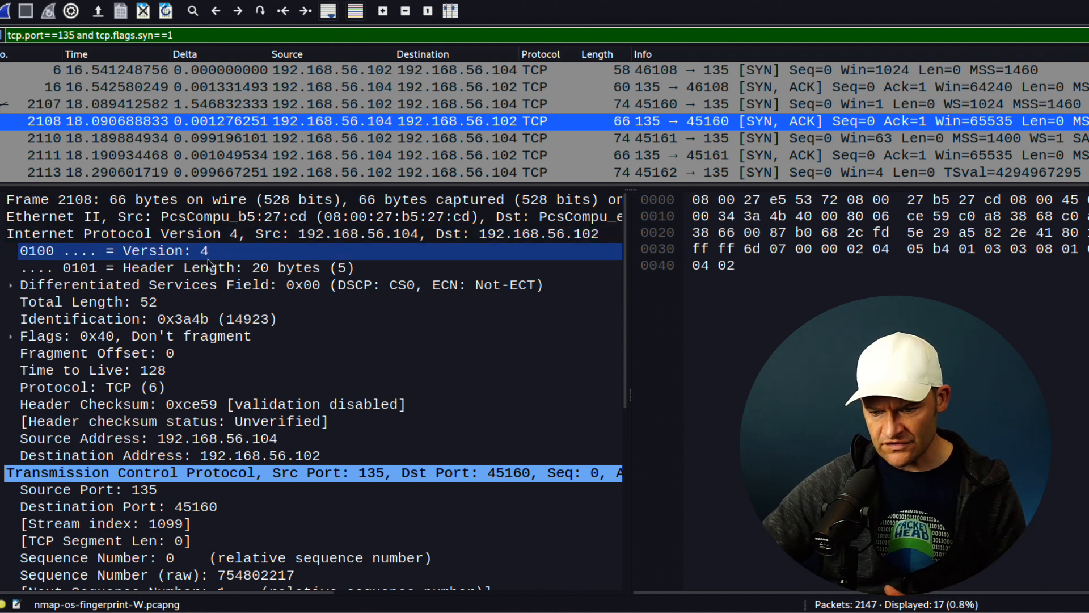
pyautogui.click(135, 336)
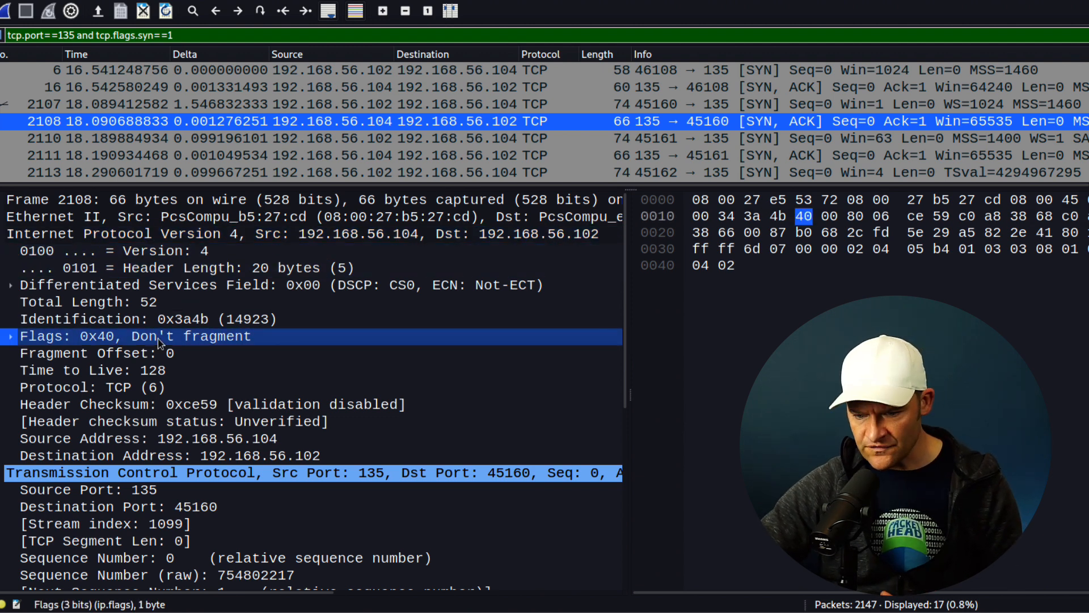
pyautogui.click(91, 370)
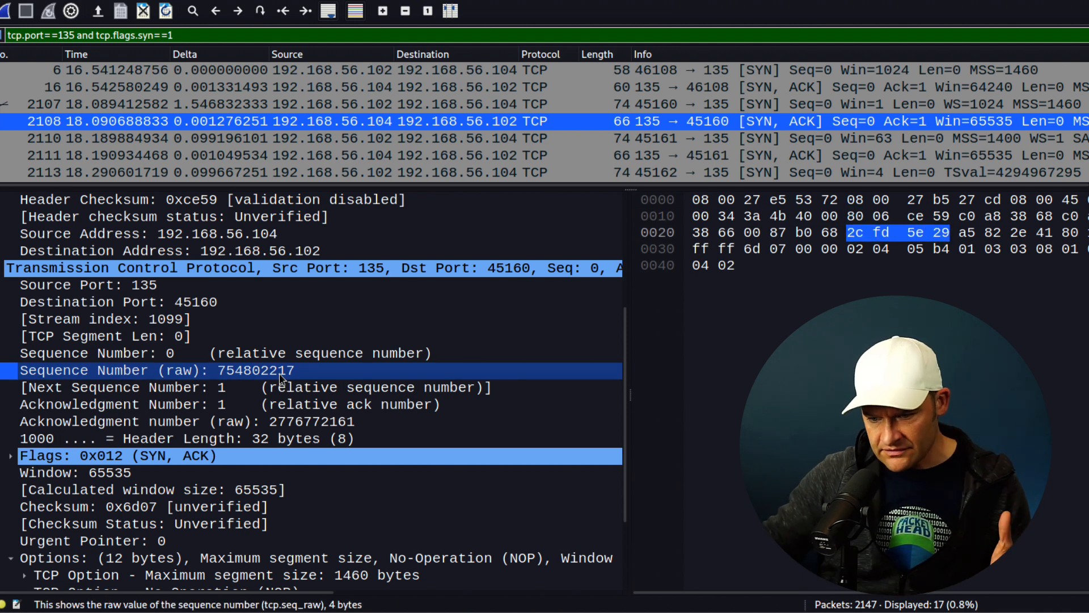
pyautogui.moveTo(259, 378)
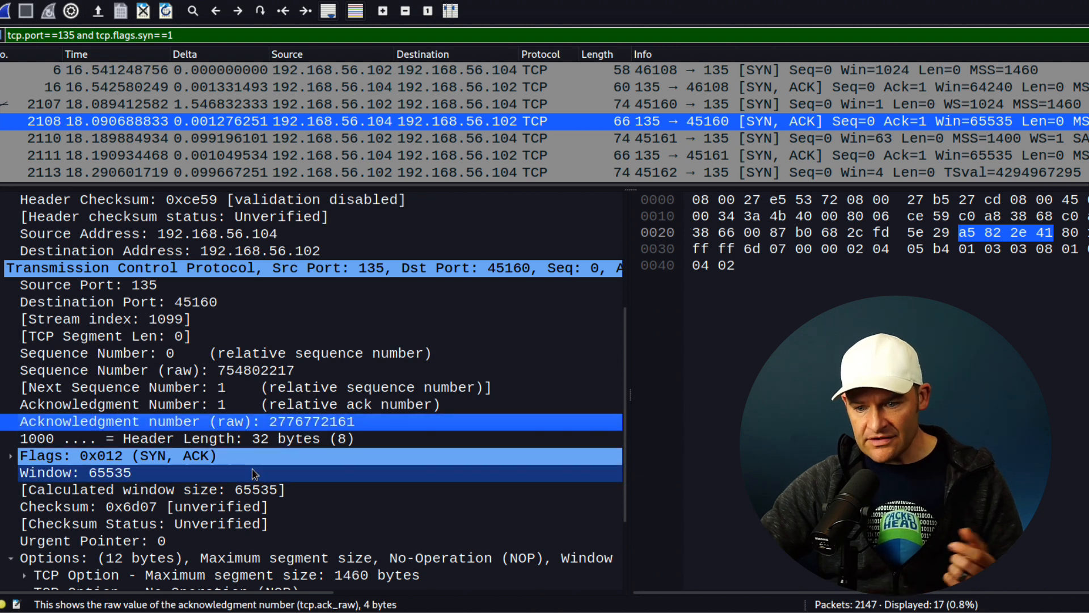
pyautogui.click(74, 473)
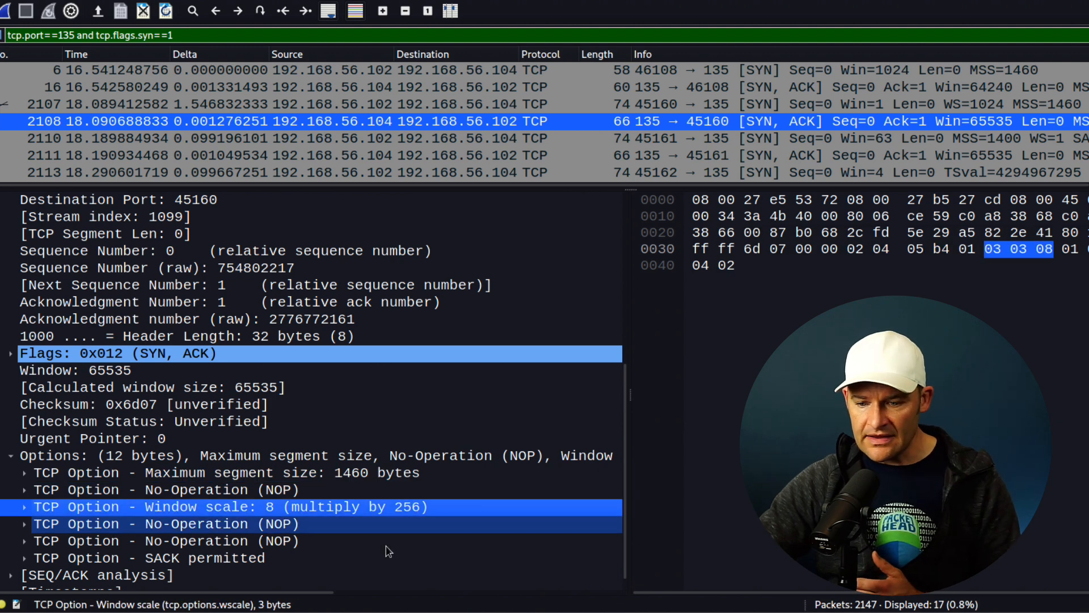
pyautogui.click(146, 557)
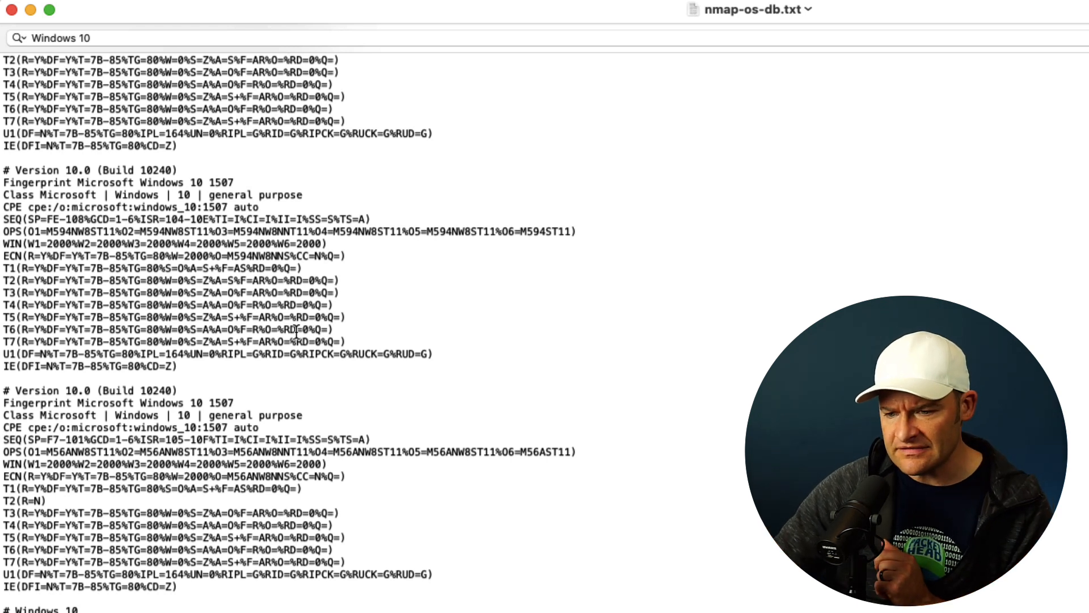
# Step: Select the Microsoft Windows 10 1507 fingerprint lines in nmap-os-db.txt
pyautogui.moveTo(6, 170); pyautogui.dragTo(174, 366)
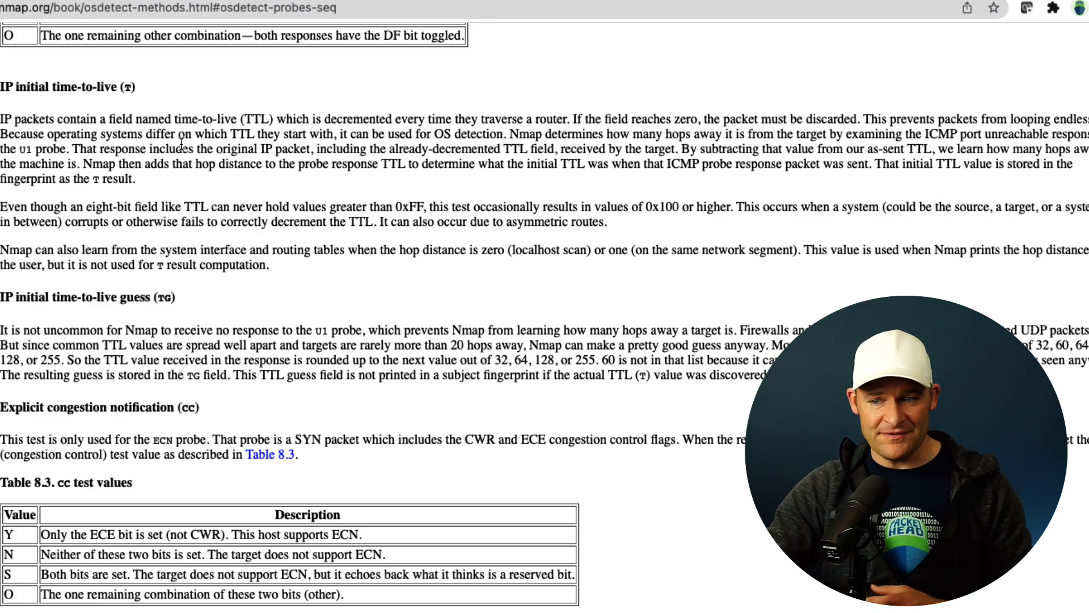
# Step: Scroll the OS detection methods page to the IP ID sequence and TCP timestamp tests
pyautogui.scroll(-3)
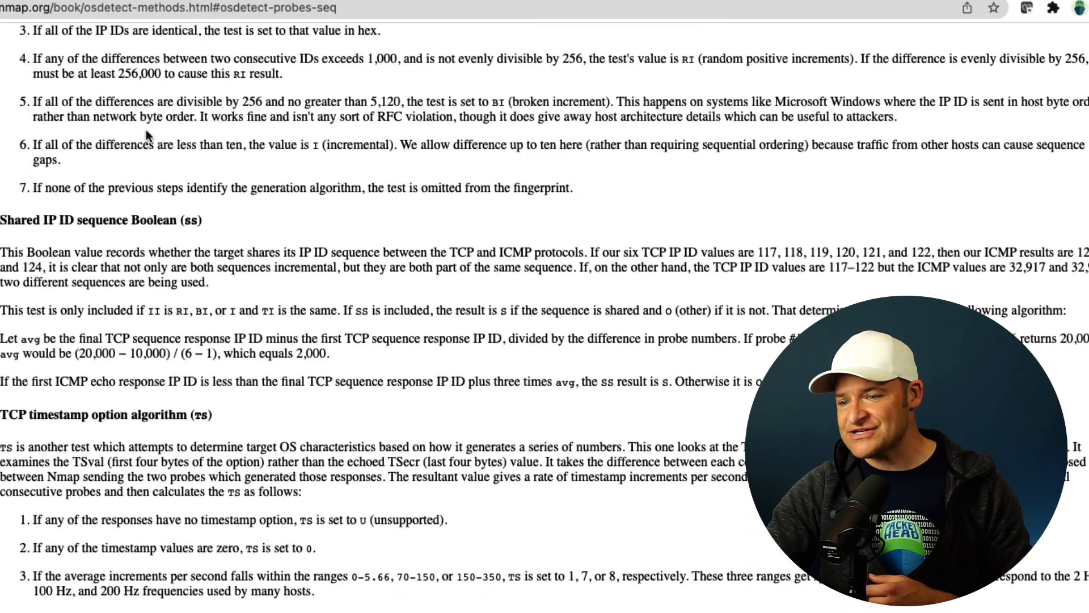
pyautogui.scroll(3)
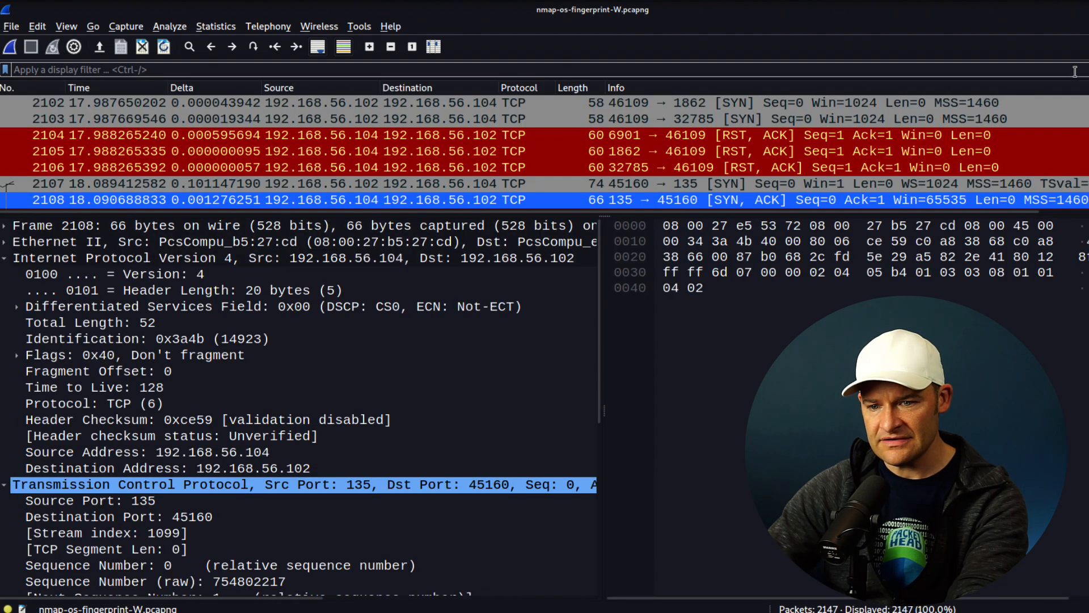
# Step: Filter on icmp and examine the echo requests' ICMP code and checksum fields, frames 2125 and 2127
pyautogui.write('icmp')
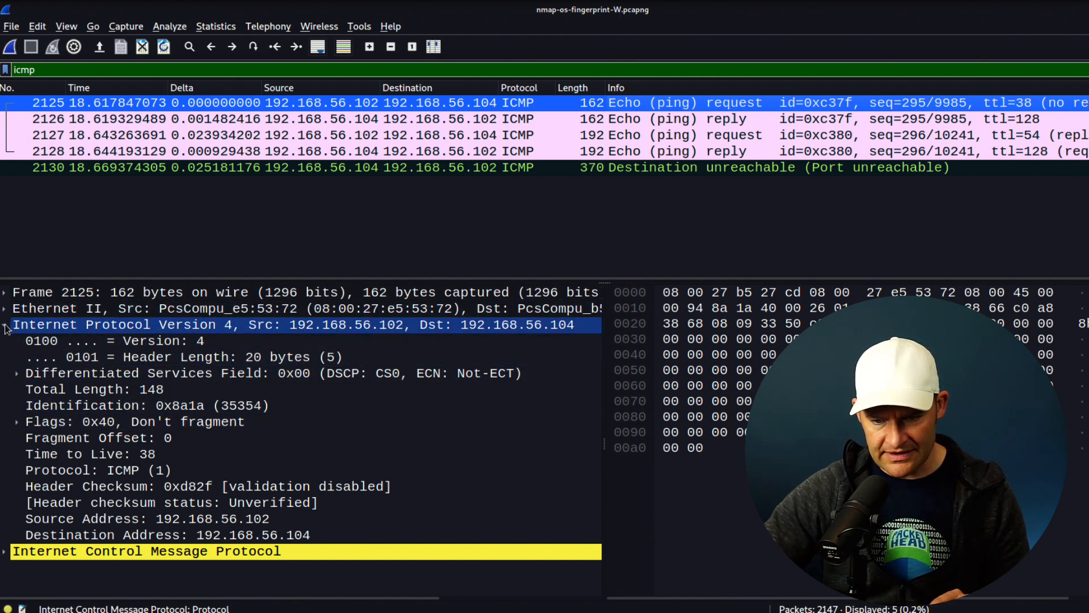
pyautogui.click(5, 324)
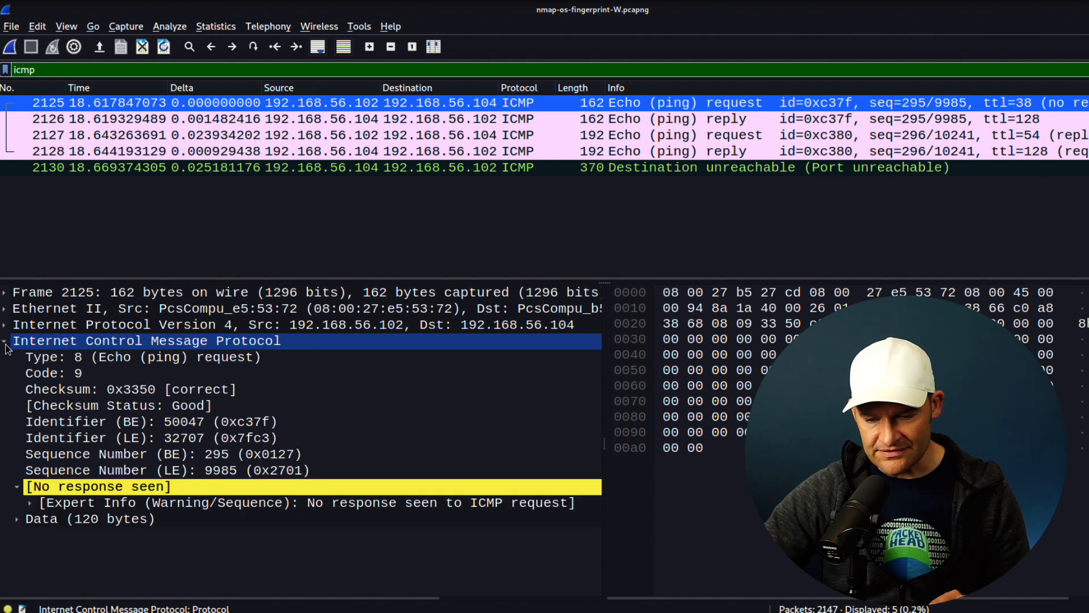
pyautogui.click(97, 487)
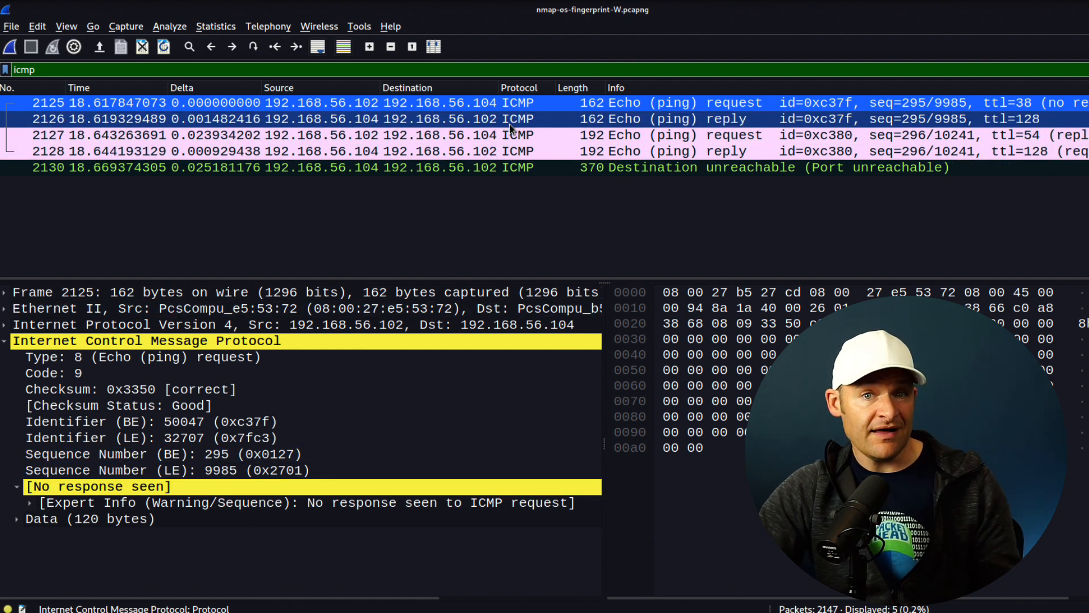
pyautogui.click(130, 389)
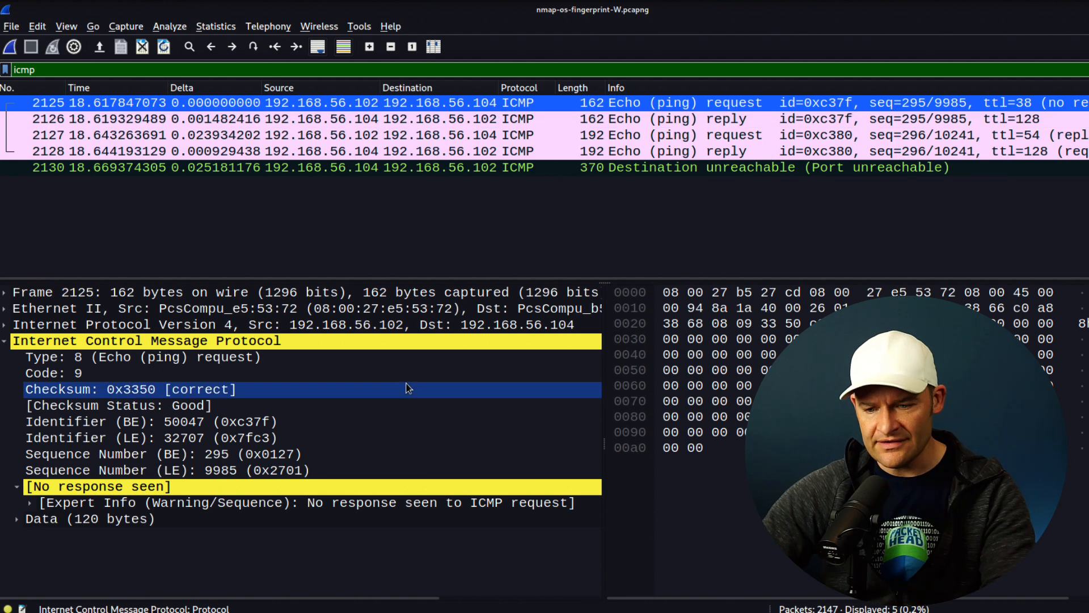
pyautogui.click(142, 357)
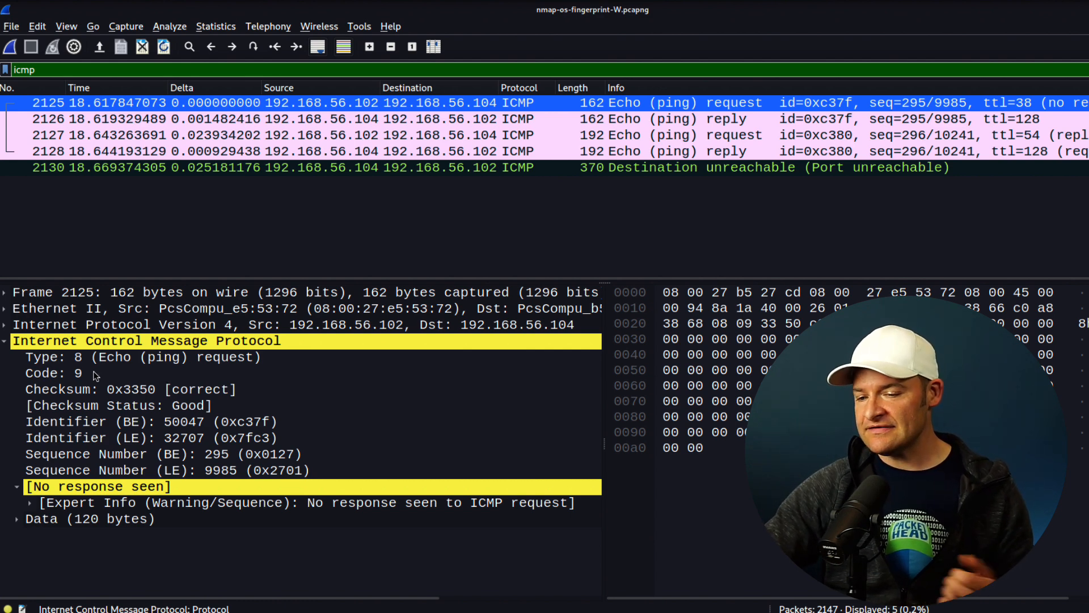
pyautogui.click(56, 373)
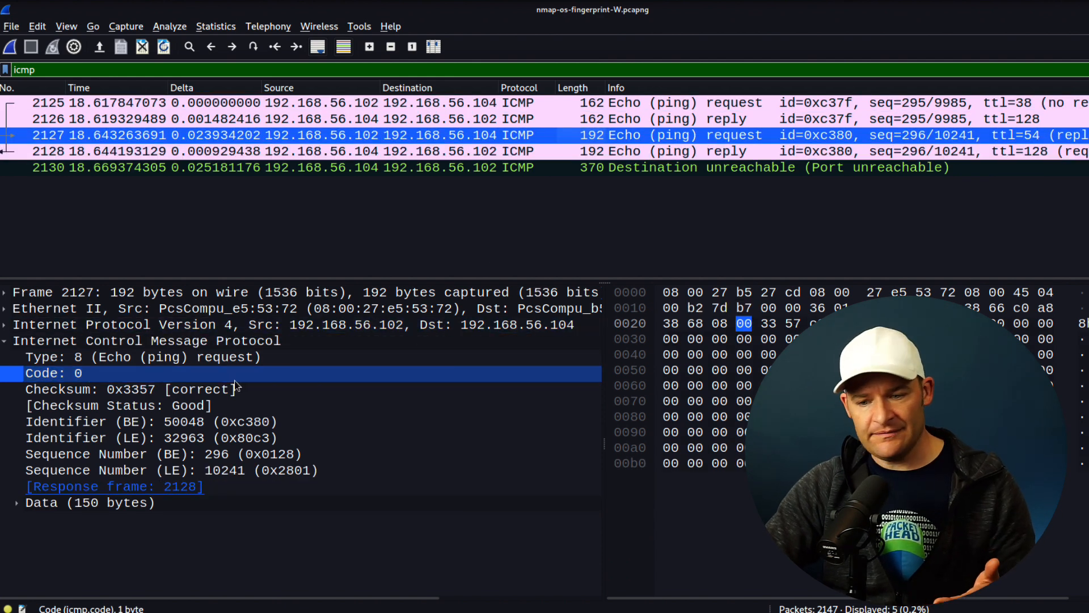
# Step: Expand frame 2127's IPv4 header and check flags 0x00 and TTL 54
pyautogui.click(142, 356)
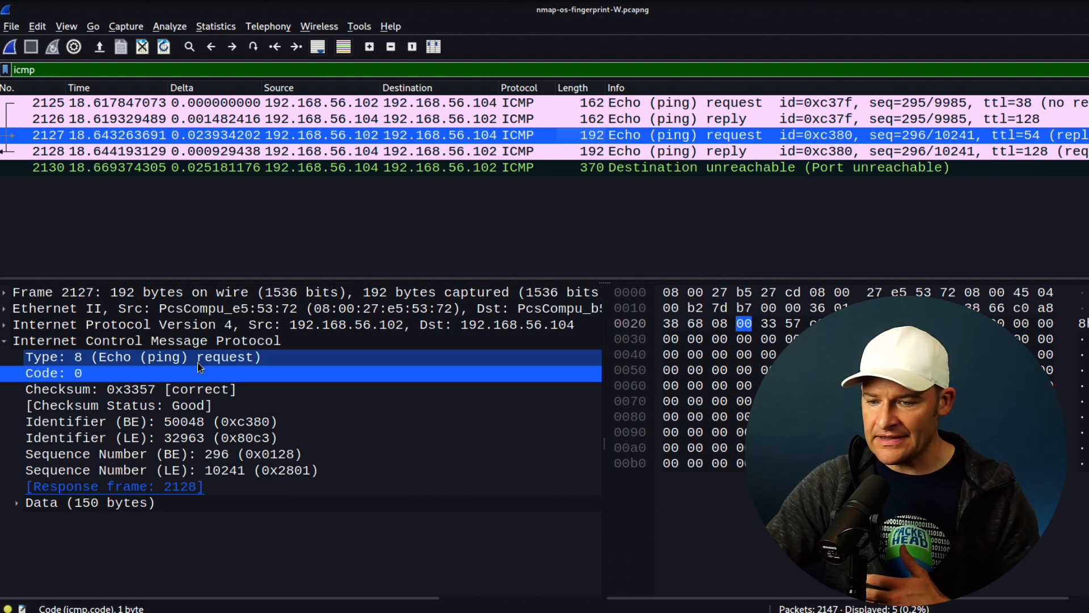
pyautogui.click(51, 373)
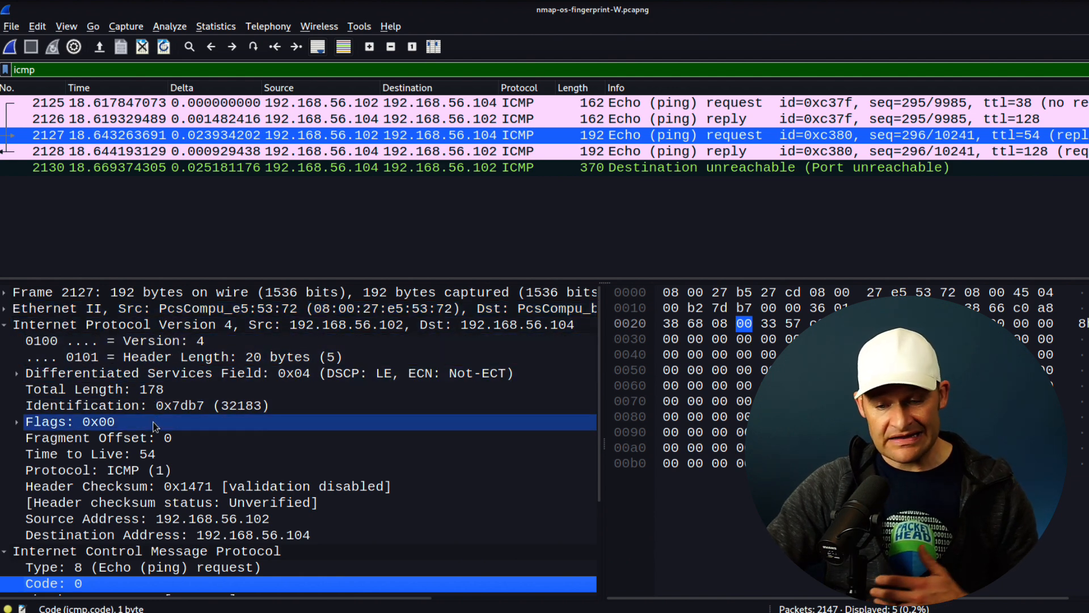
pyautogui.click(97, 438)
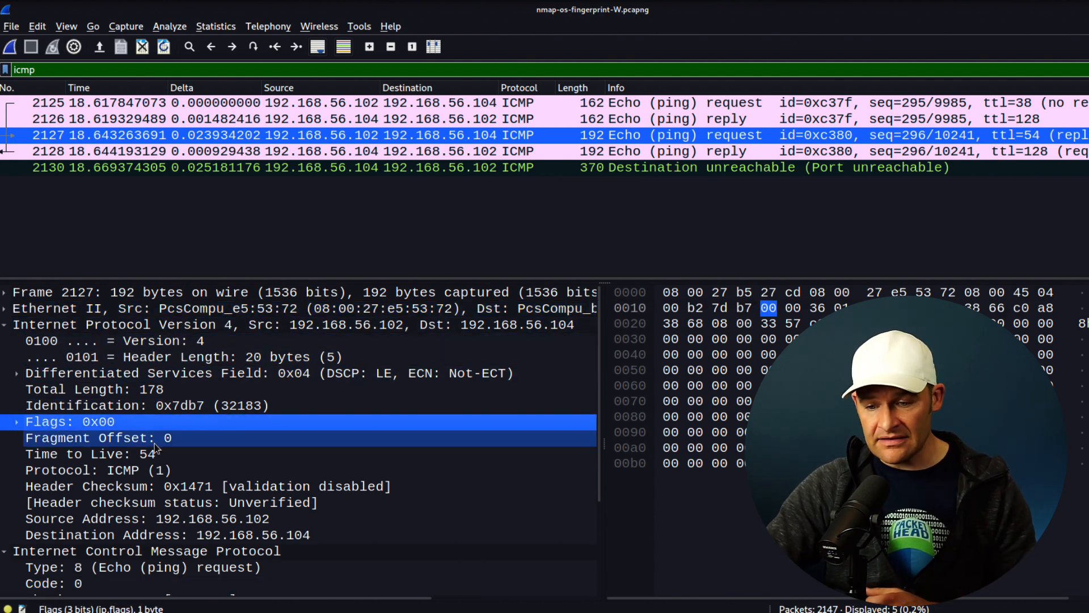
pyautogui.click(85, 453)
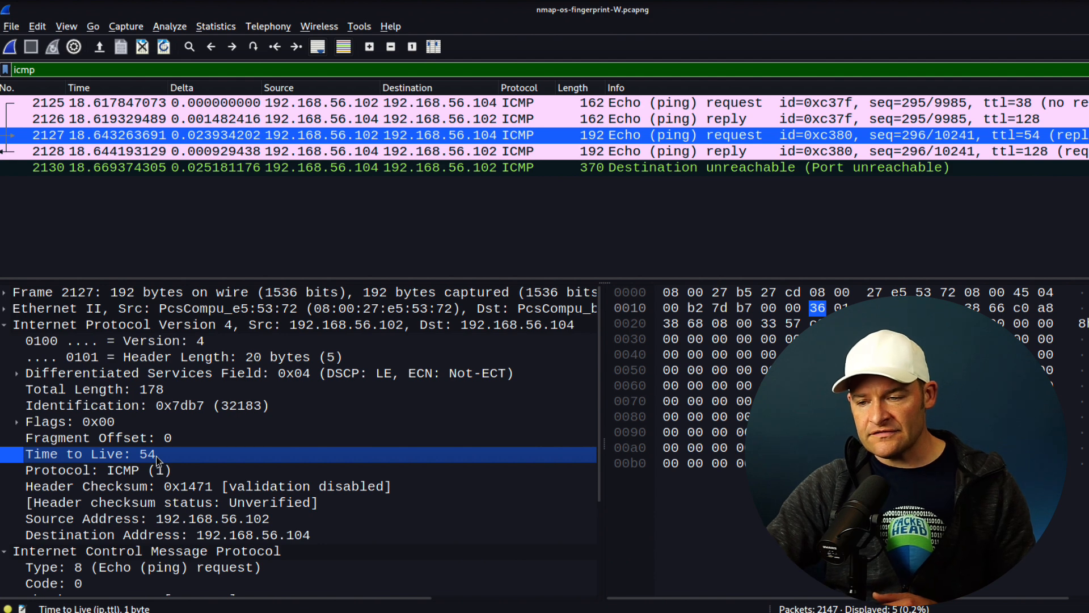